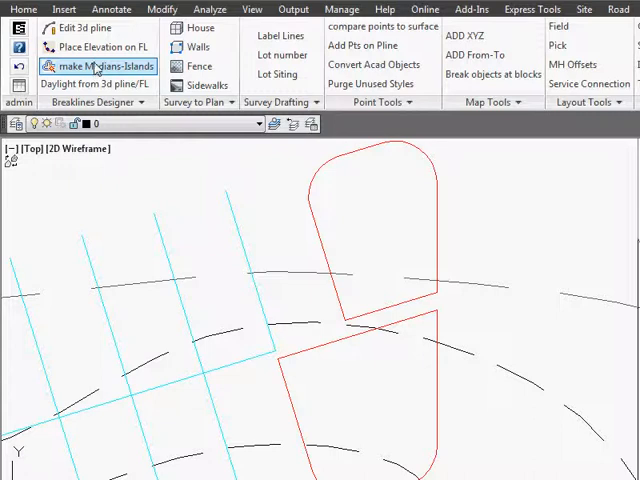
{"action": "mouse_move", "coordinate": [304, 210]}
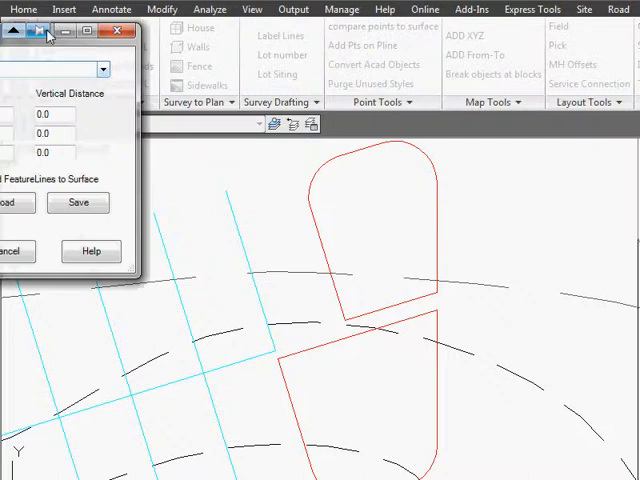
Keep surface FL with offsets -.25, .25, .5 and tick Add FeatureLines to Surface
{"action": "left_click", "coordinate": [450, 78]}
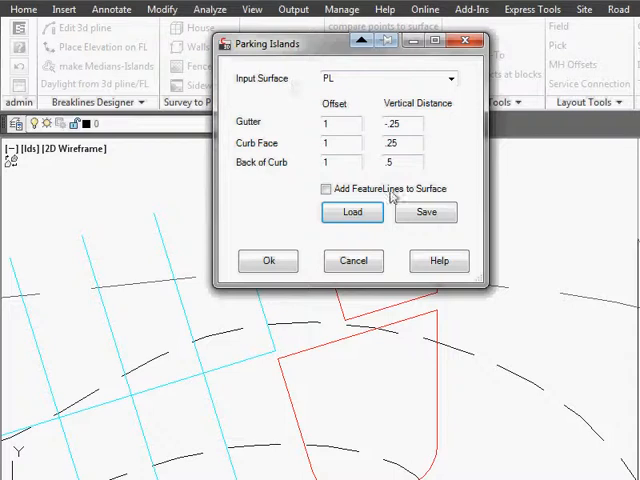
{"action": "left_click", "coordinate": [324, 188]}
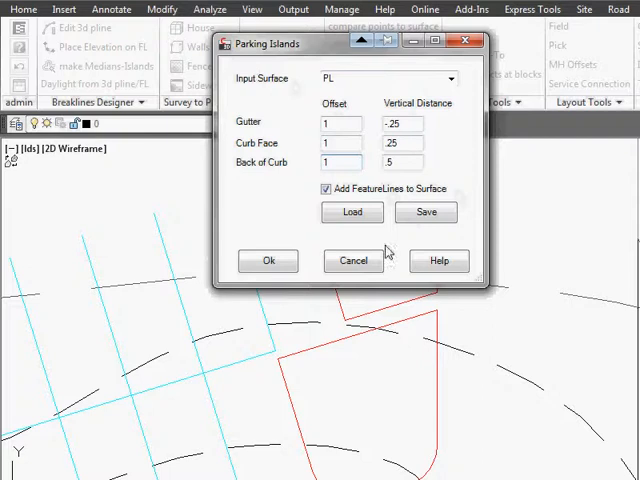
{"action": "left_click", "coordinate": [268, 260]}
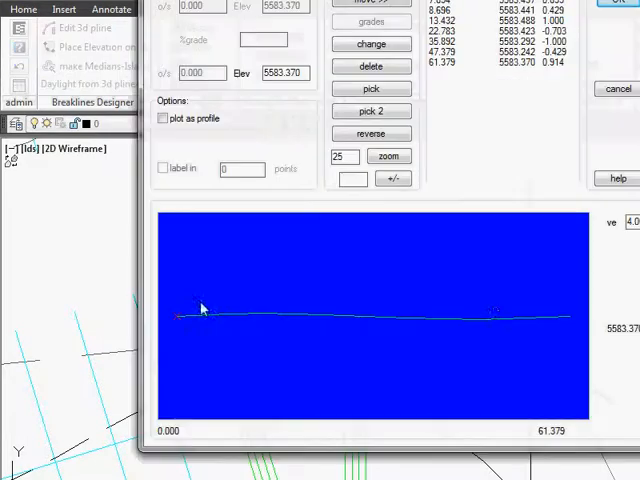
{"action": "mouse_move", "coordinate": [556, 328]}
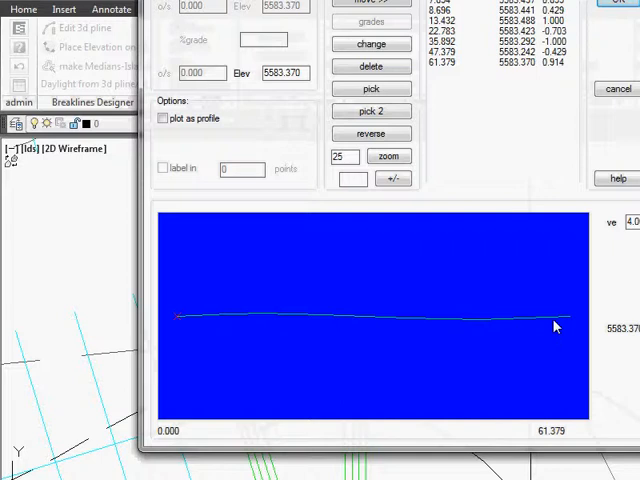
{"action": "mouse_move", "coordinate": [510, 308]}
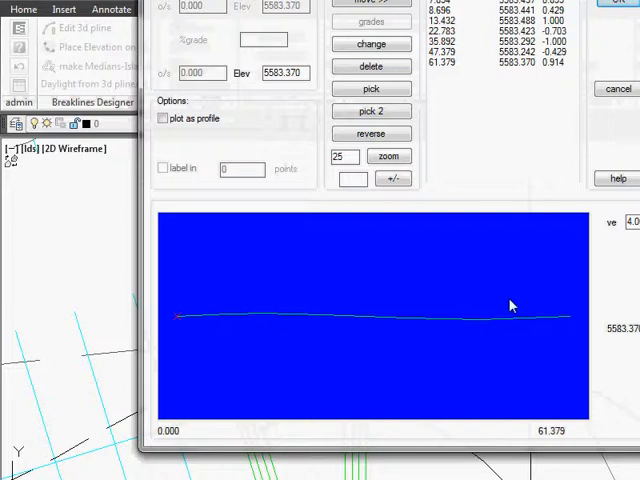
{"action": "mouse_move", "coordinate": [508, 308]}
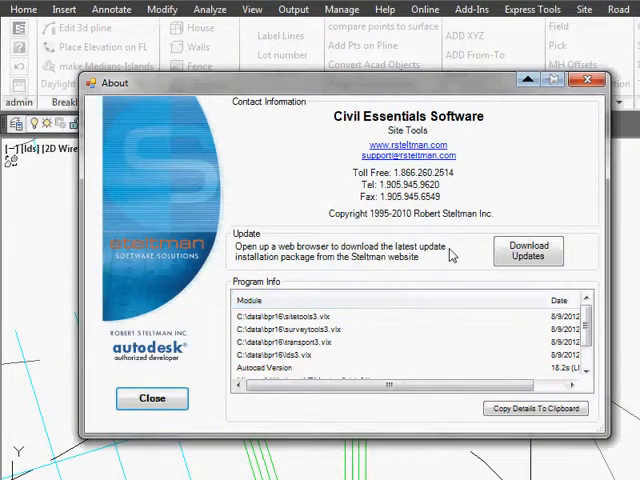
{"action": "mouse_move", "coordinate": [368, 186]}
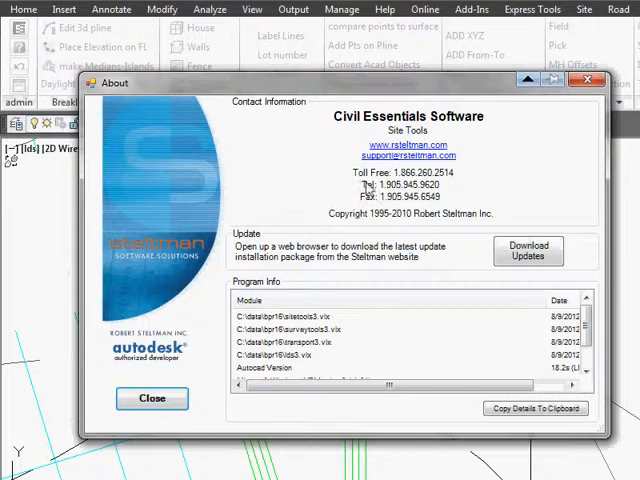